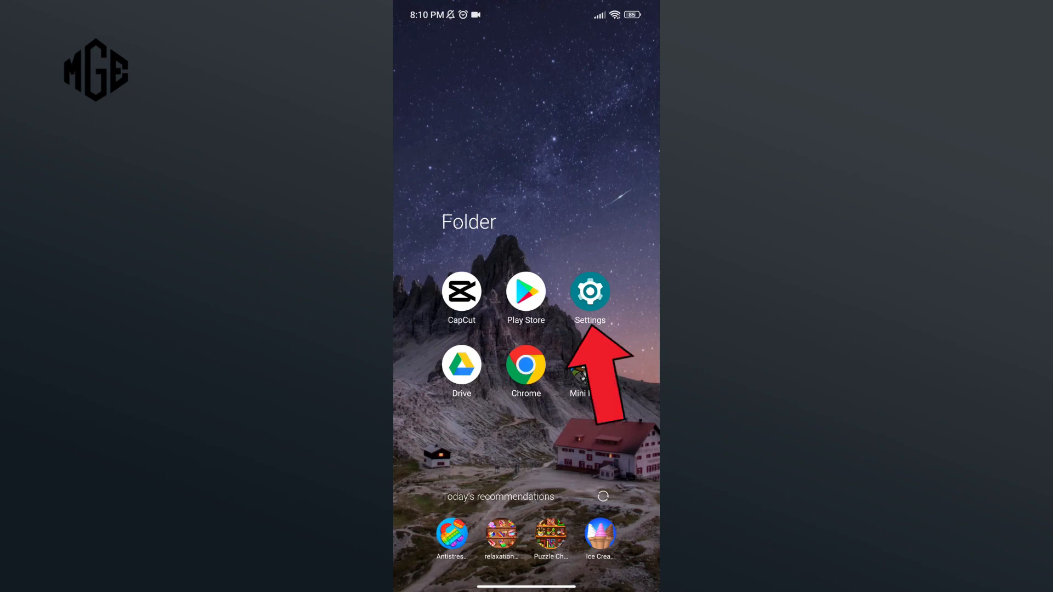
Launch Settings from the home-screen folder and go to the Apps section.
{"action": "left_click", "coordinate": [590, 291]}
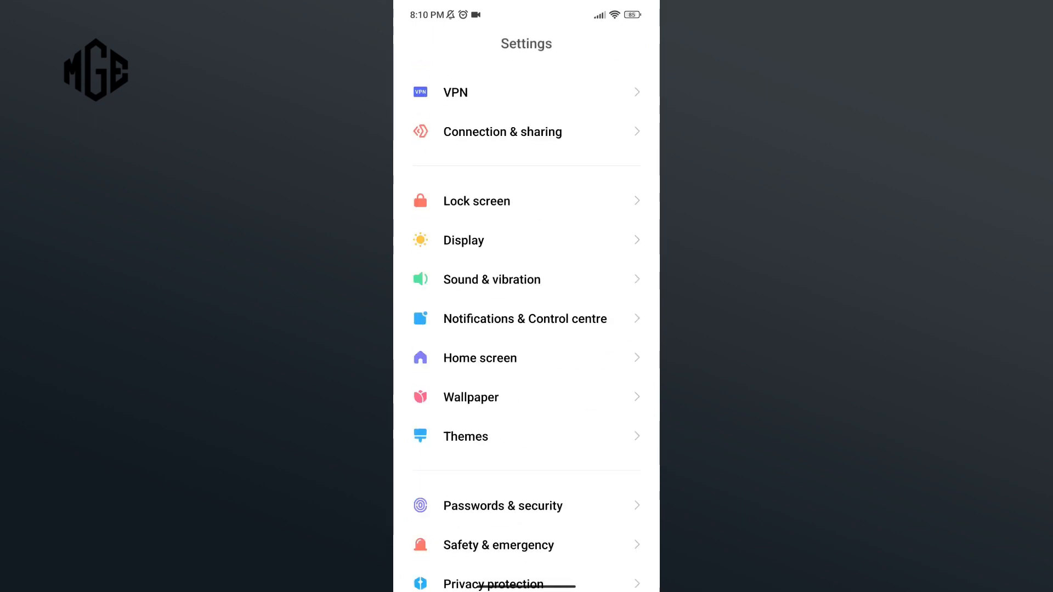
{"action": "scroll", "scroll_direction": "down", "scroll_amount": 3}
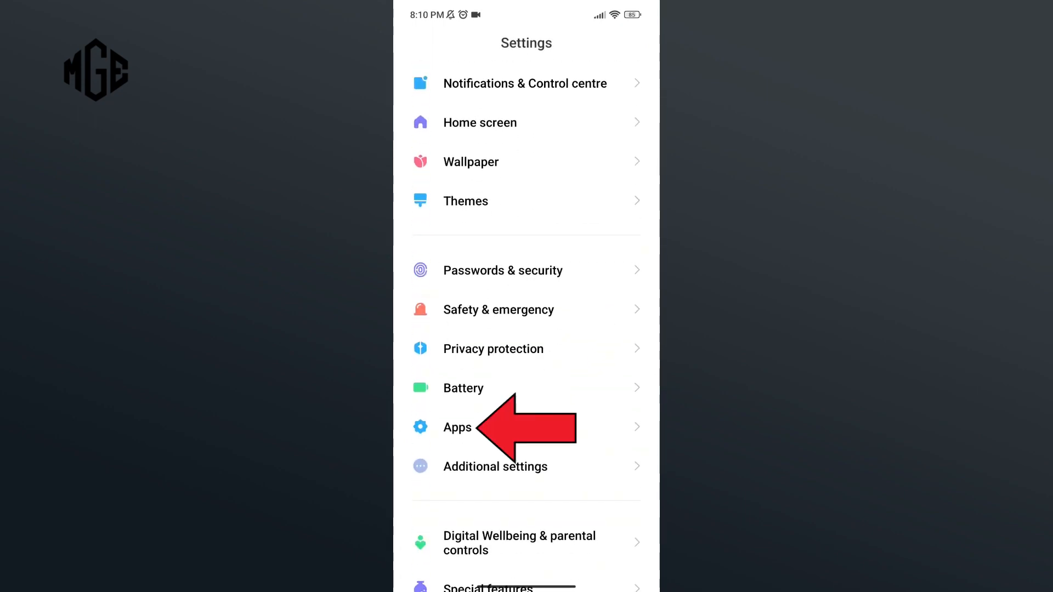
{"action": "left_click", "coordinate": [457, 428]}
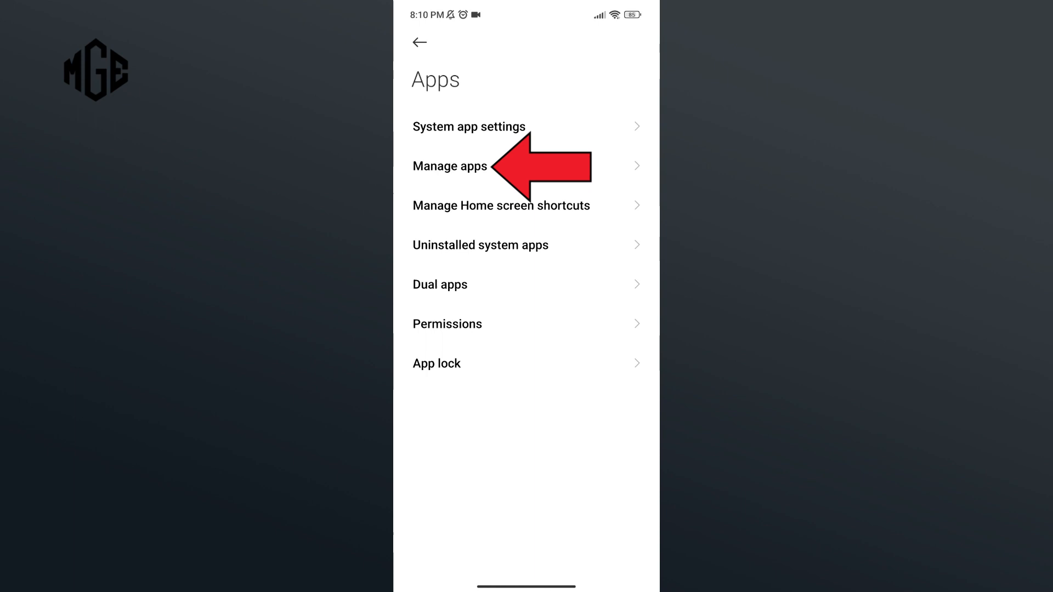
Open Manage apps and search for Mini Militia to reach its storage page.
{"action": "left_click", "coordinate": [450, 167]}
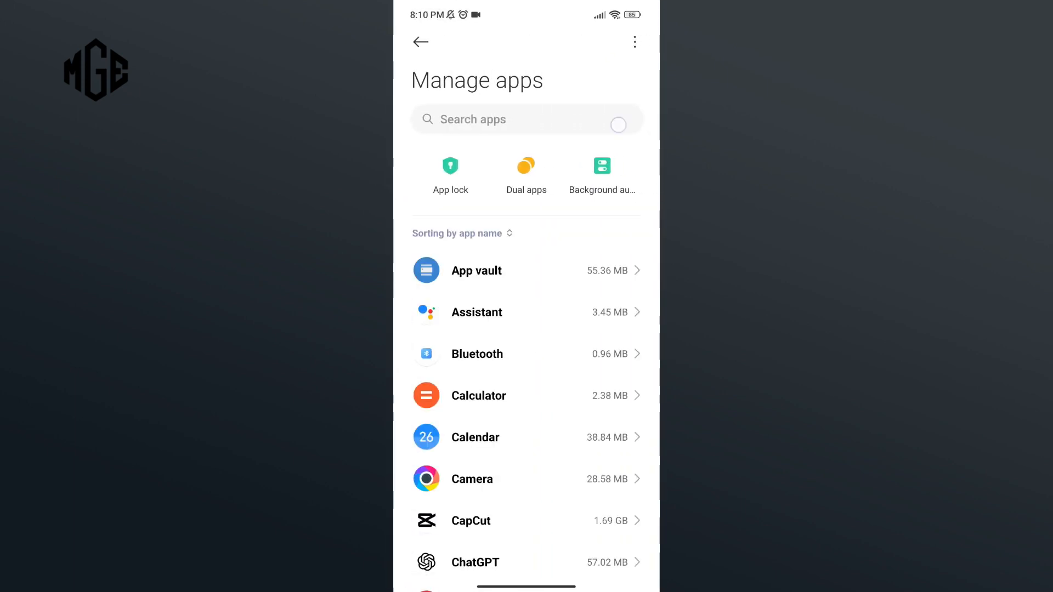
{"action": "type", "text": "m"}
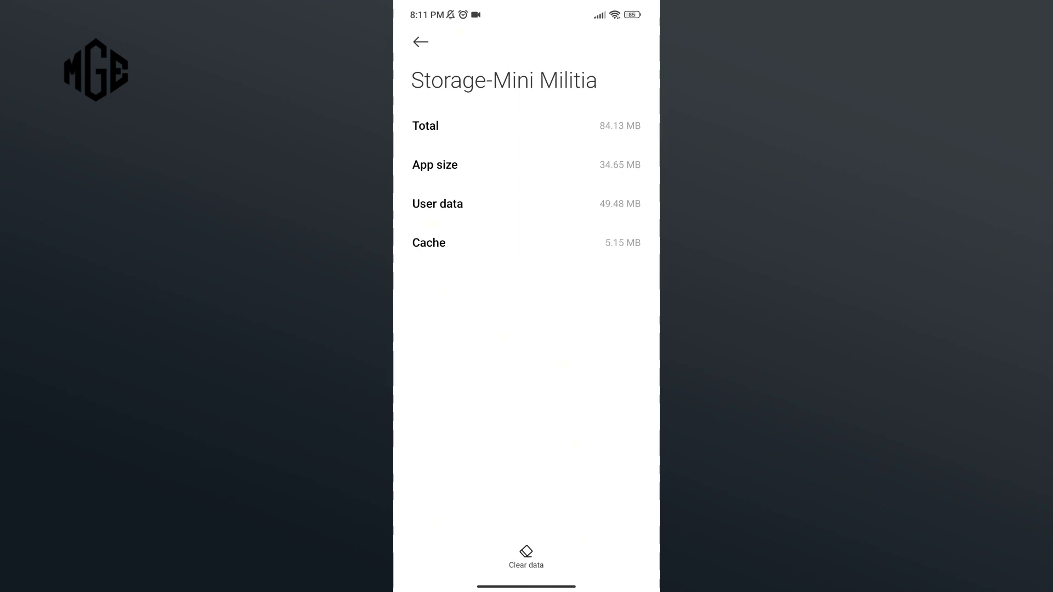
Clear Mini Militia's cache via Clear data, confirm with OK, and go home.
{"action": "left_click", "coordinate": [526, 554]}
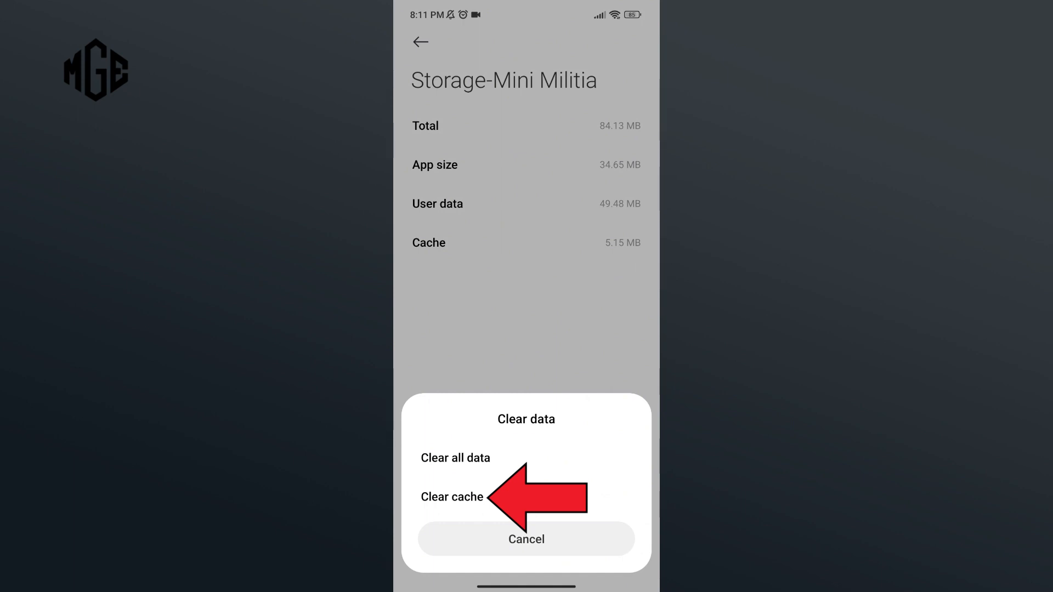
{"action": "left_click", "coordinate": [451, 497]}
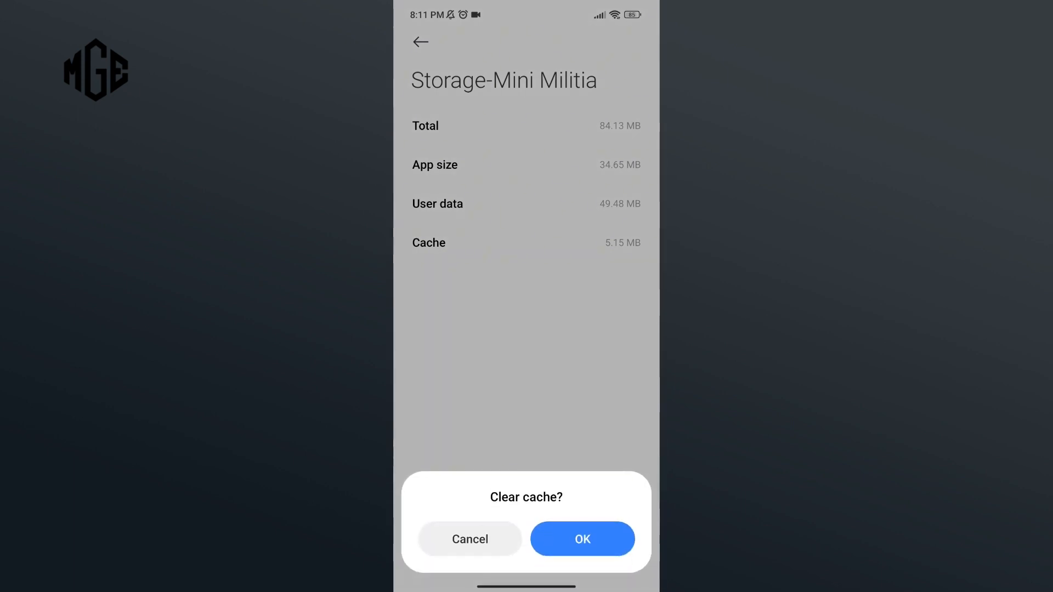
{"action": "left_click", "coordinate": [582, 539]}
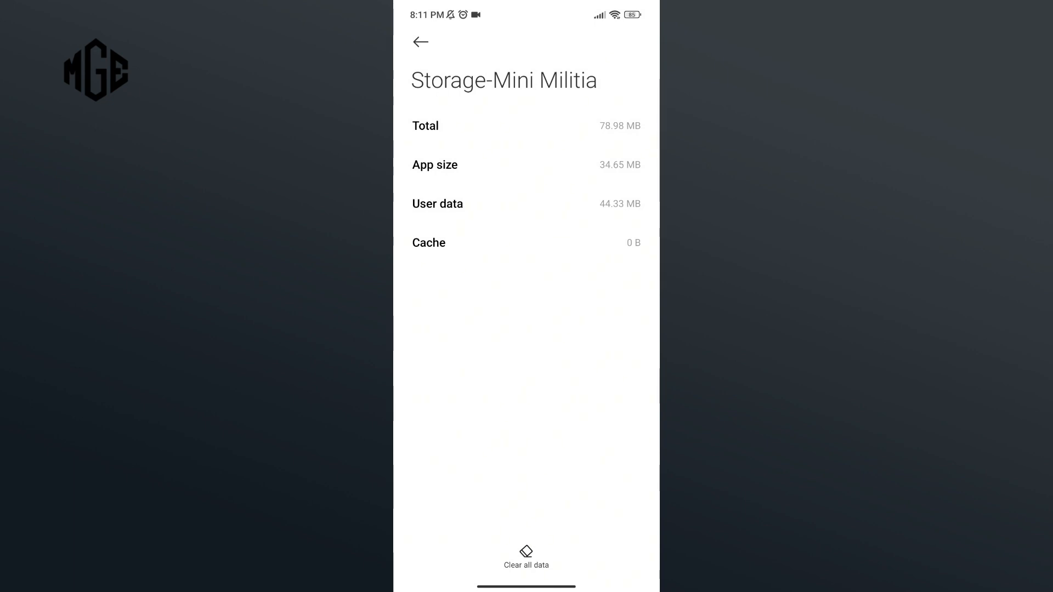
{"action": "left_click", "coordinate": [419, 42]}
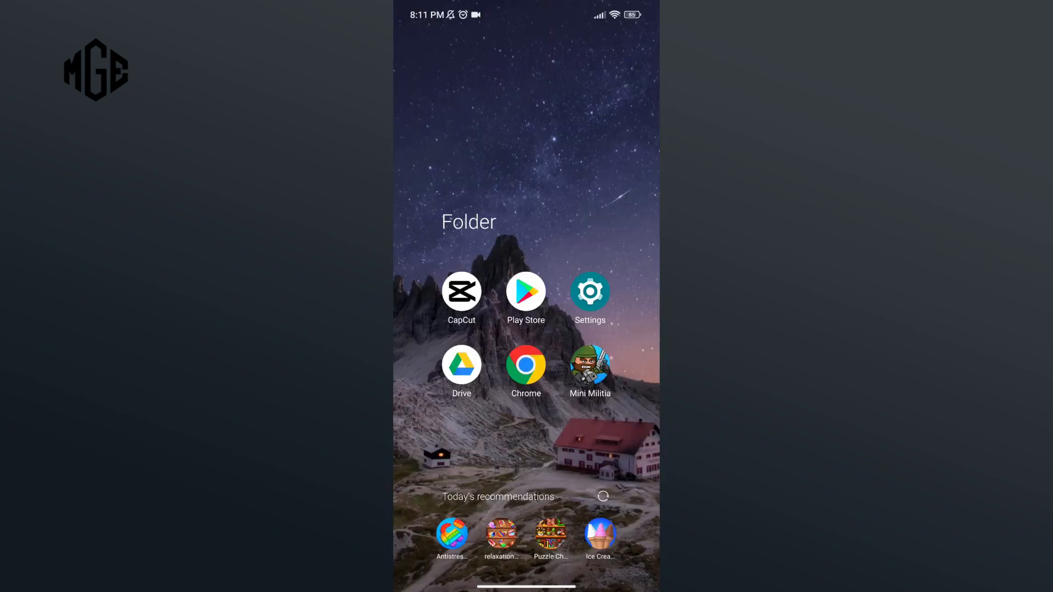